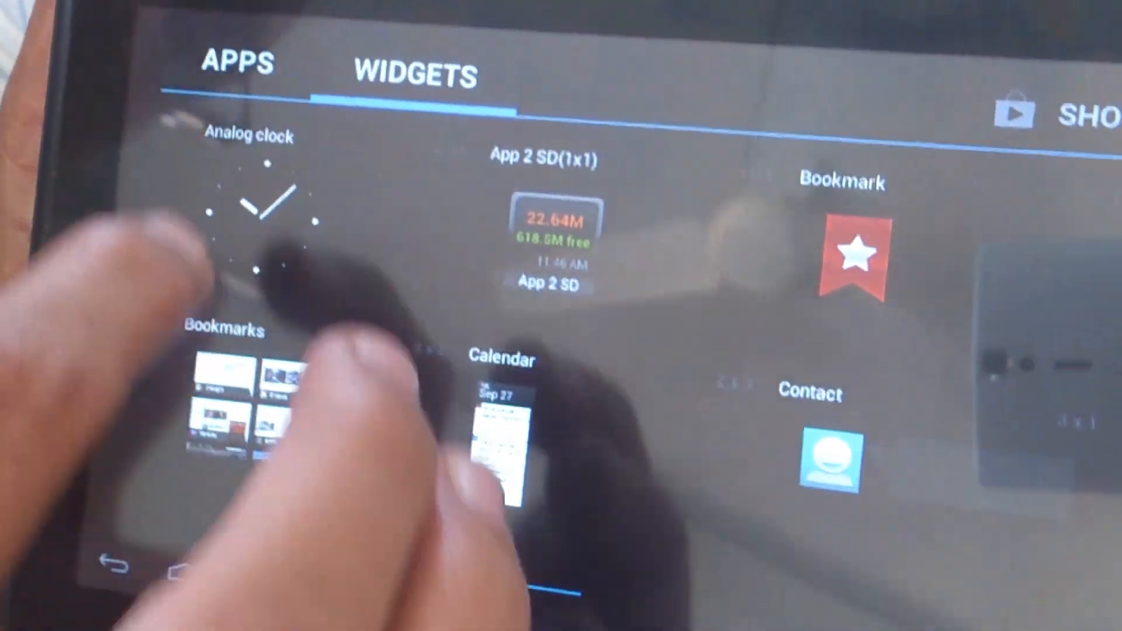
Switch the app drawer from the Widgets list back to the Apps list of installed applications.
left_click(239, 63)
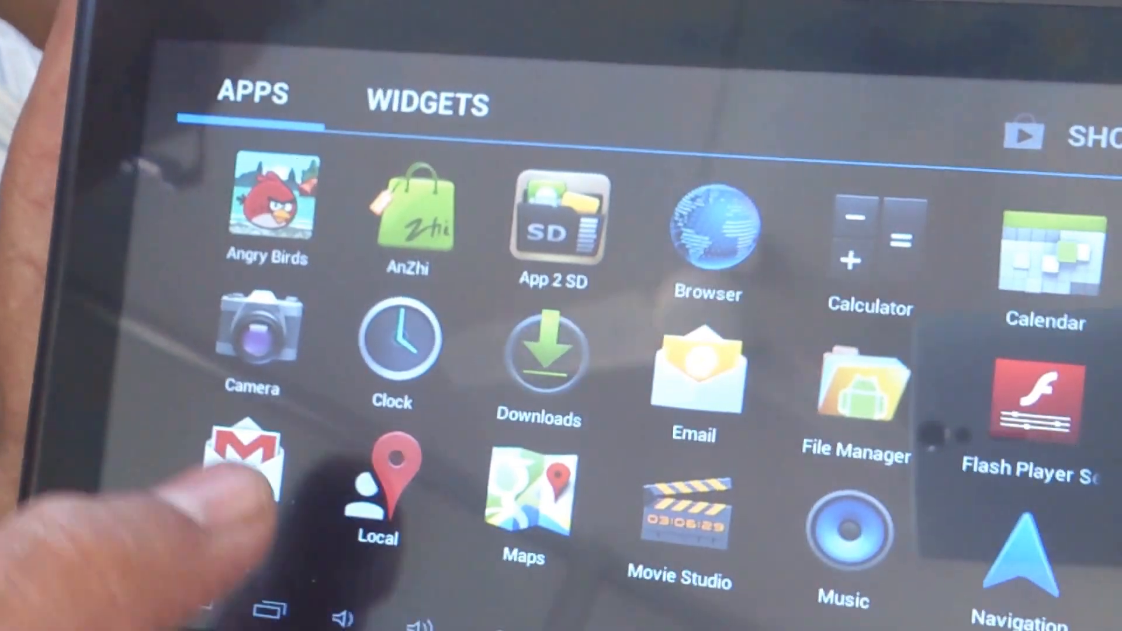